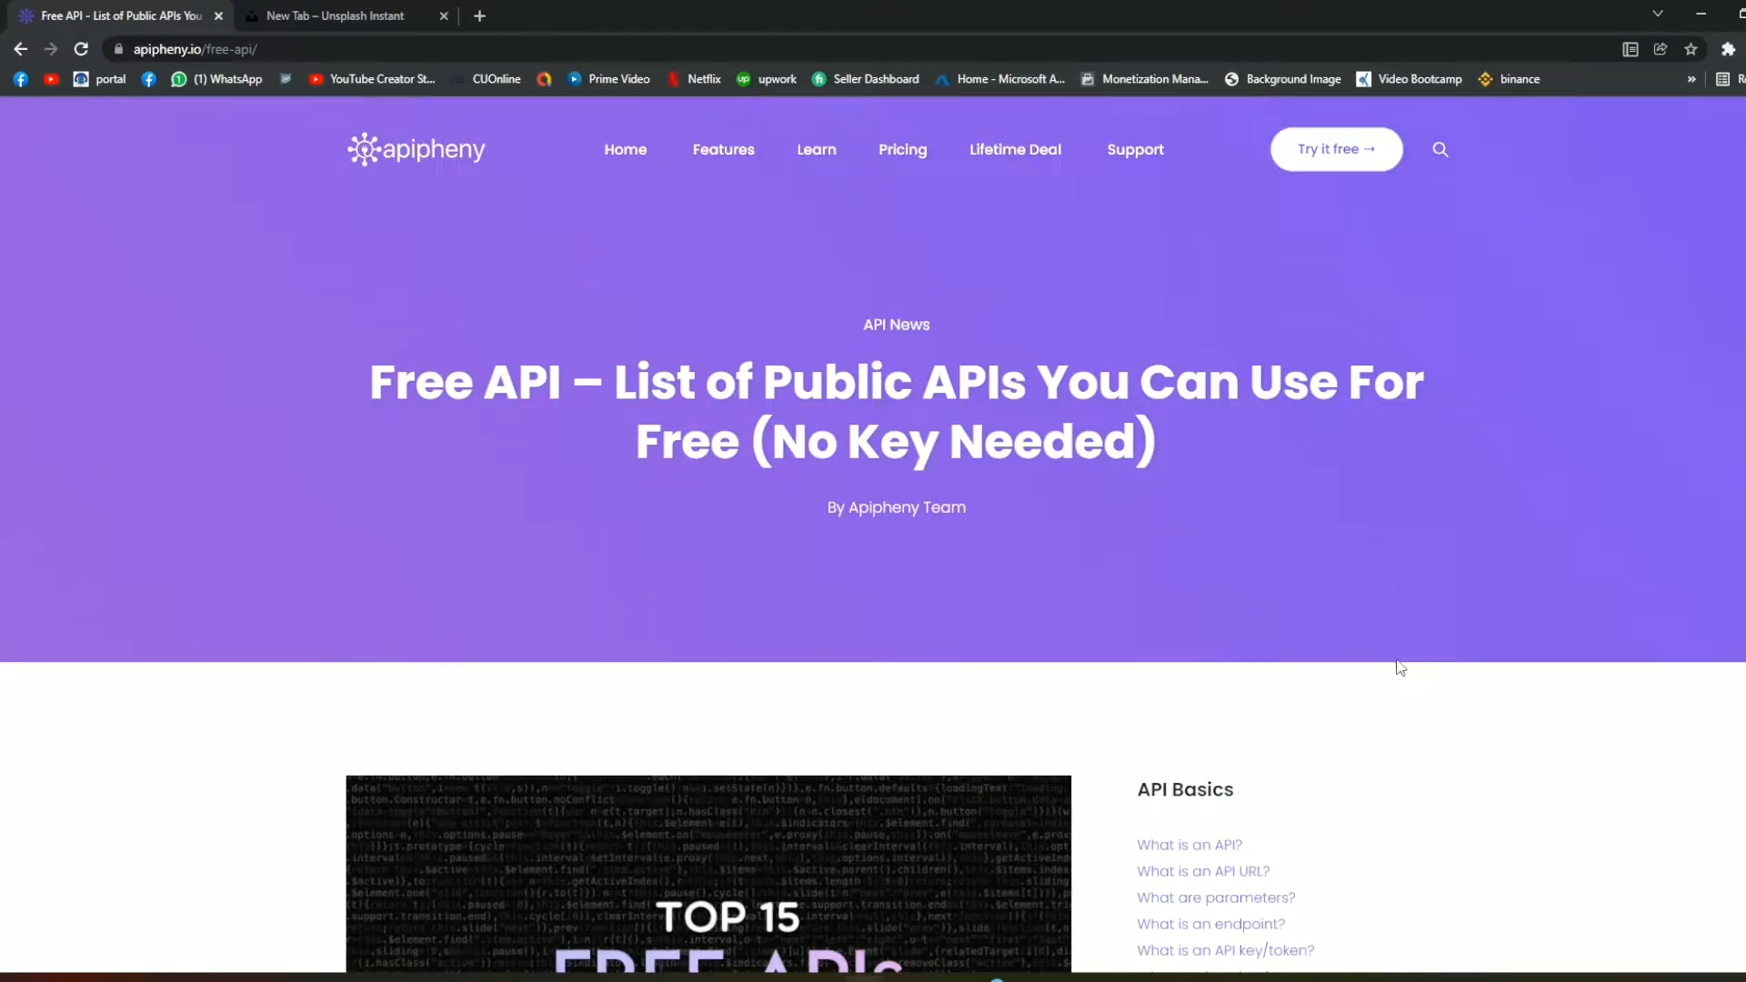
mouse_move(1393, 666)
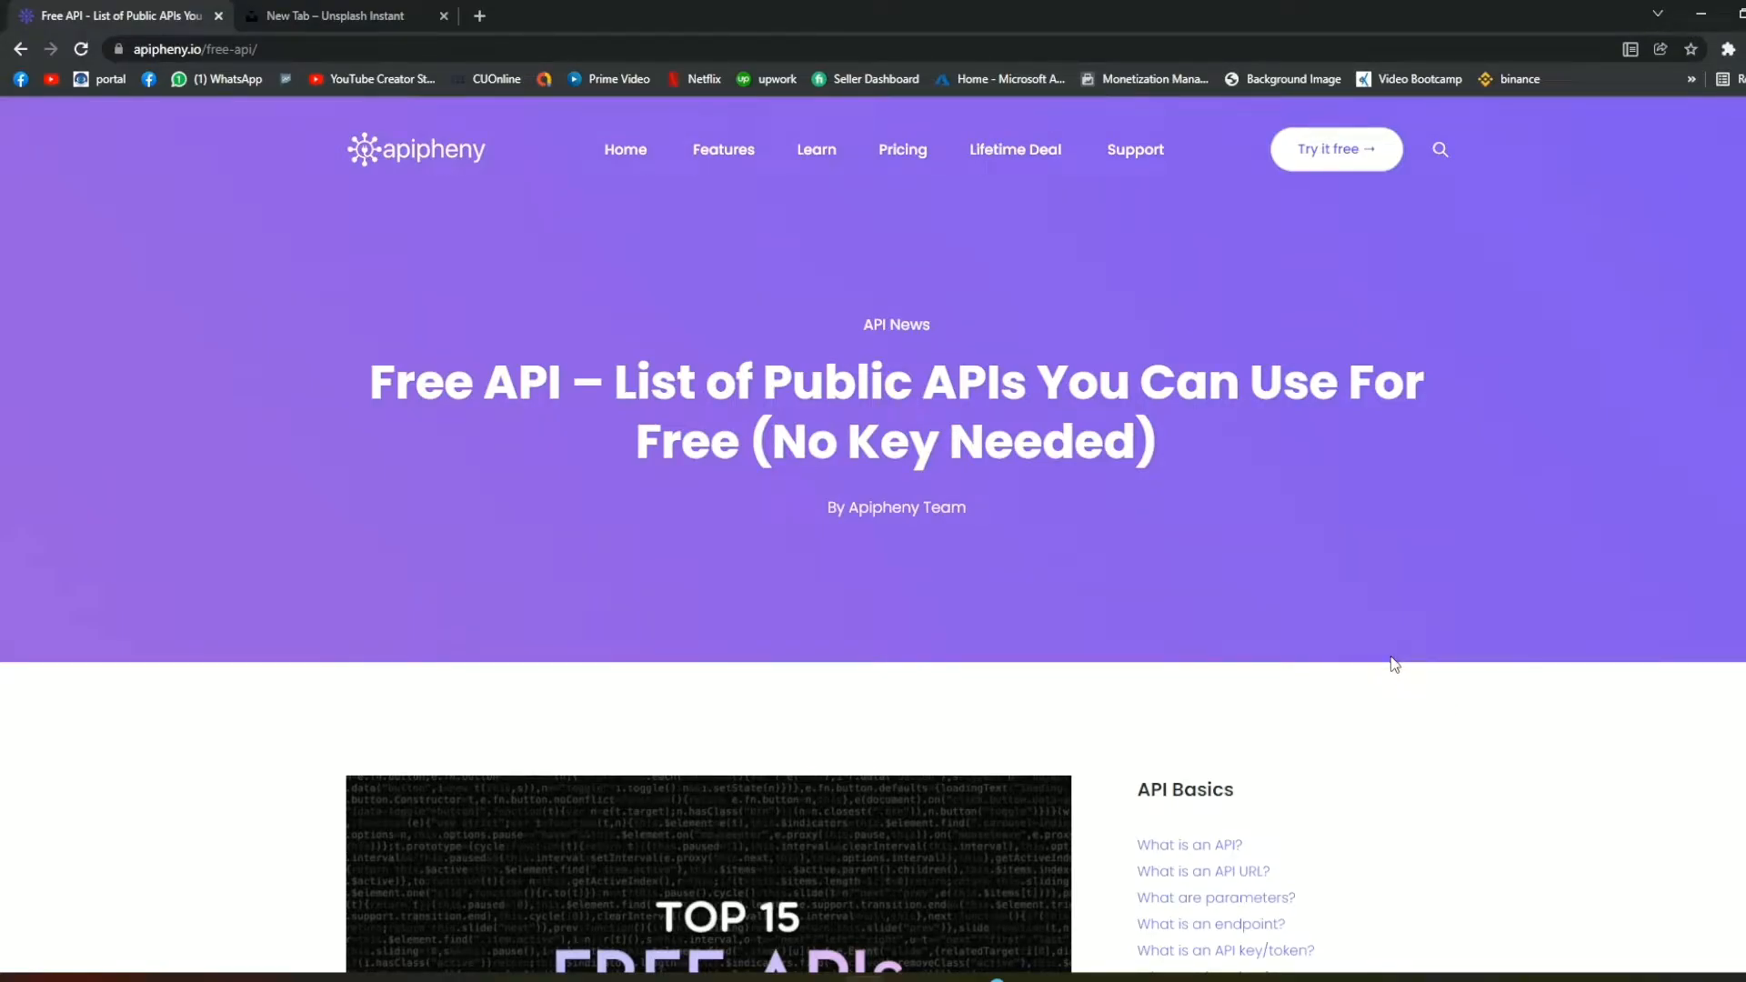
mouse_move(1377, 649)
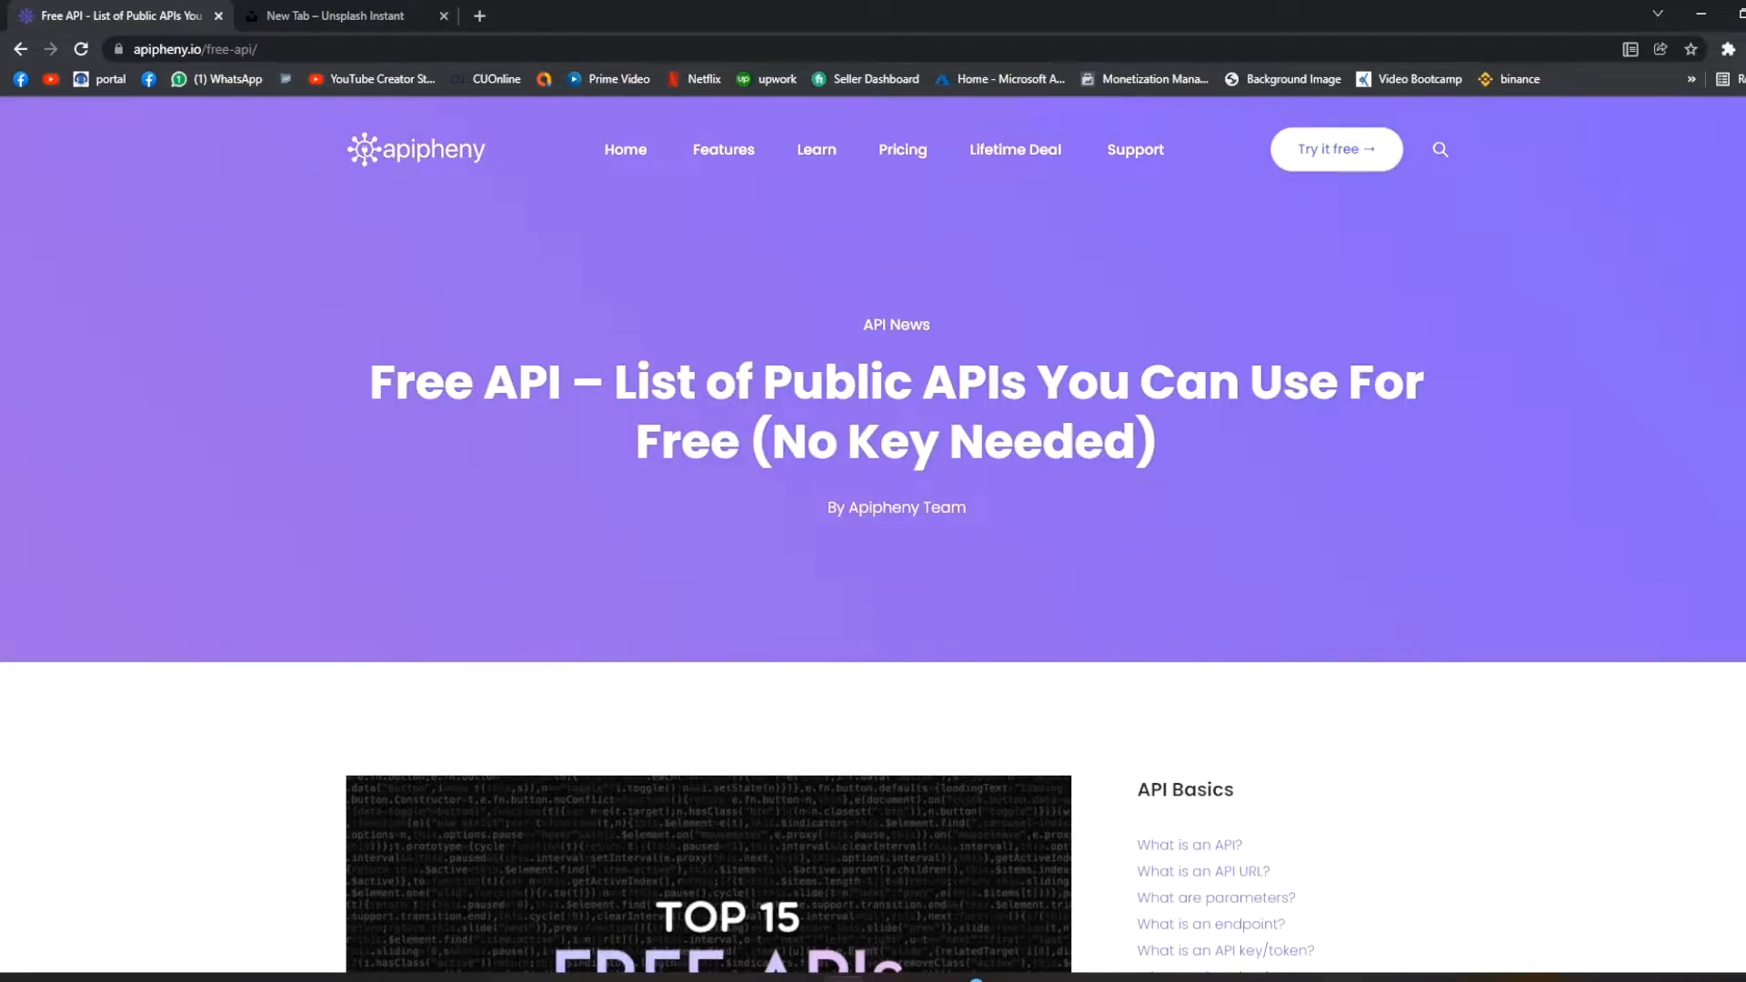
mouse_move(1535, 766)
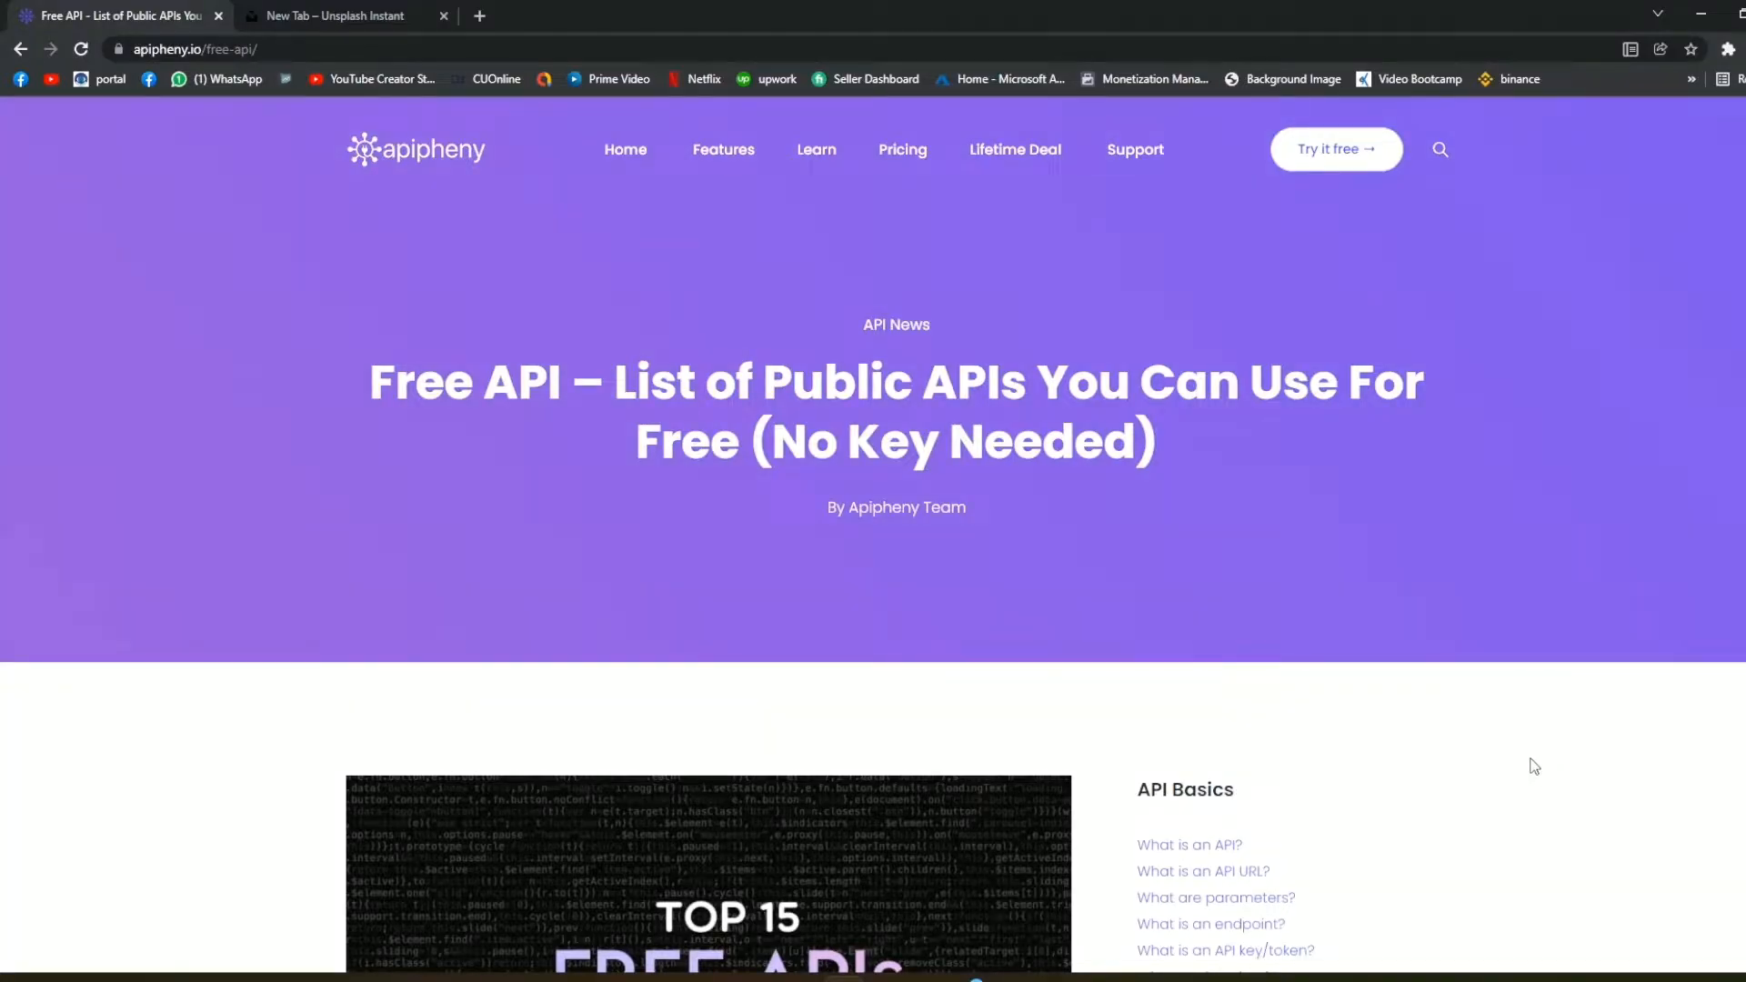
Step: Scroll the article to the Cat Facts entry and select its sample API URL
left_click(225, 49)
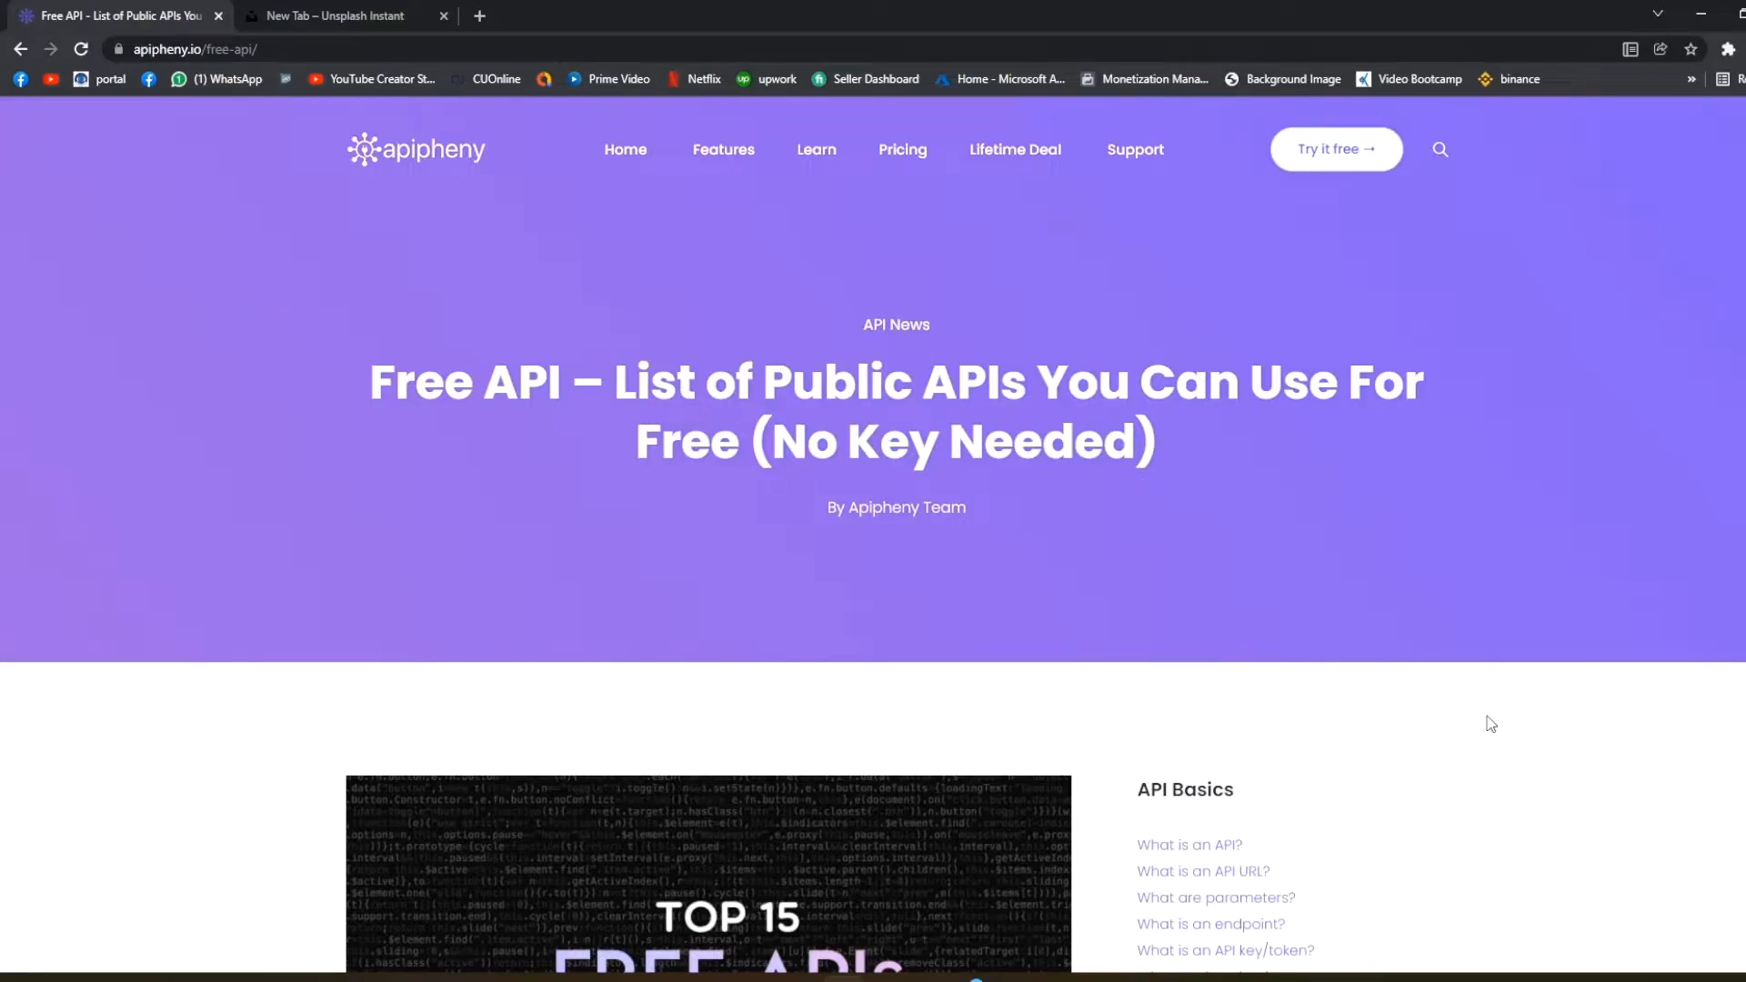
scroll("down", 3)
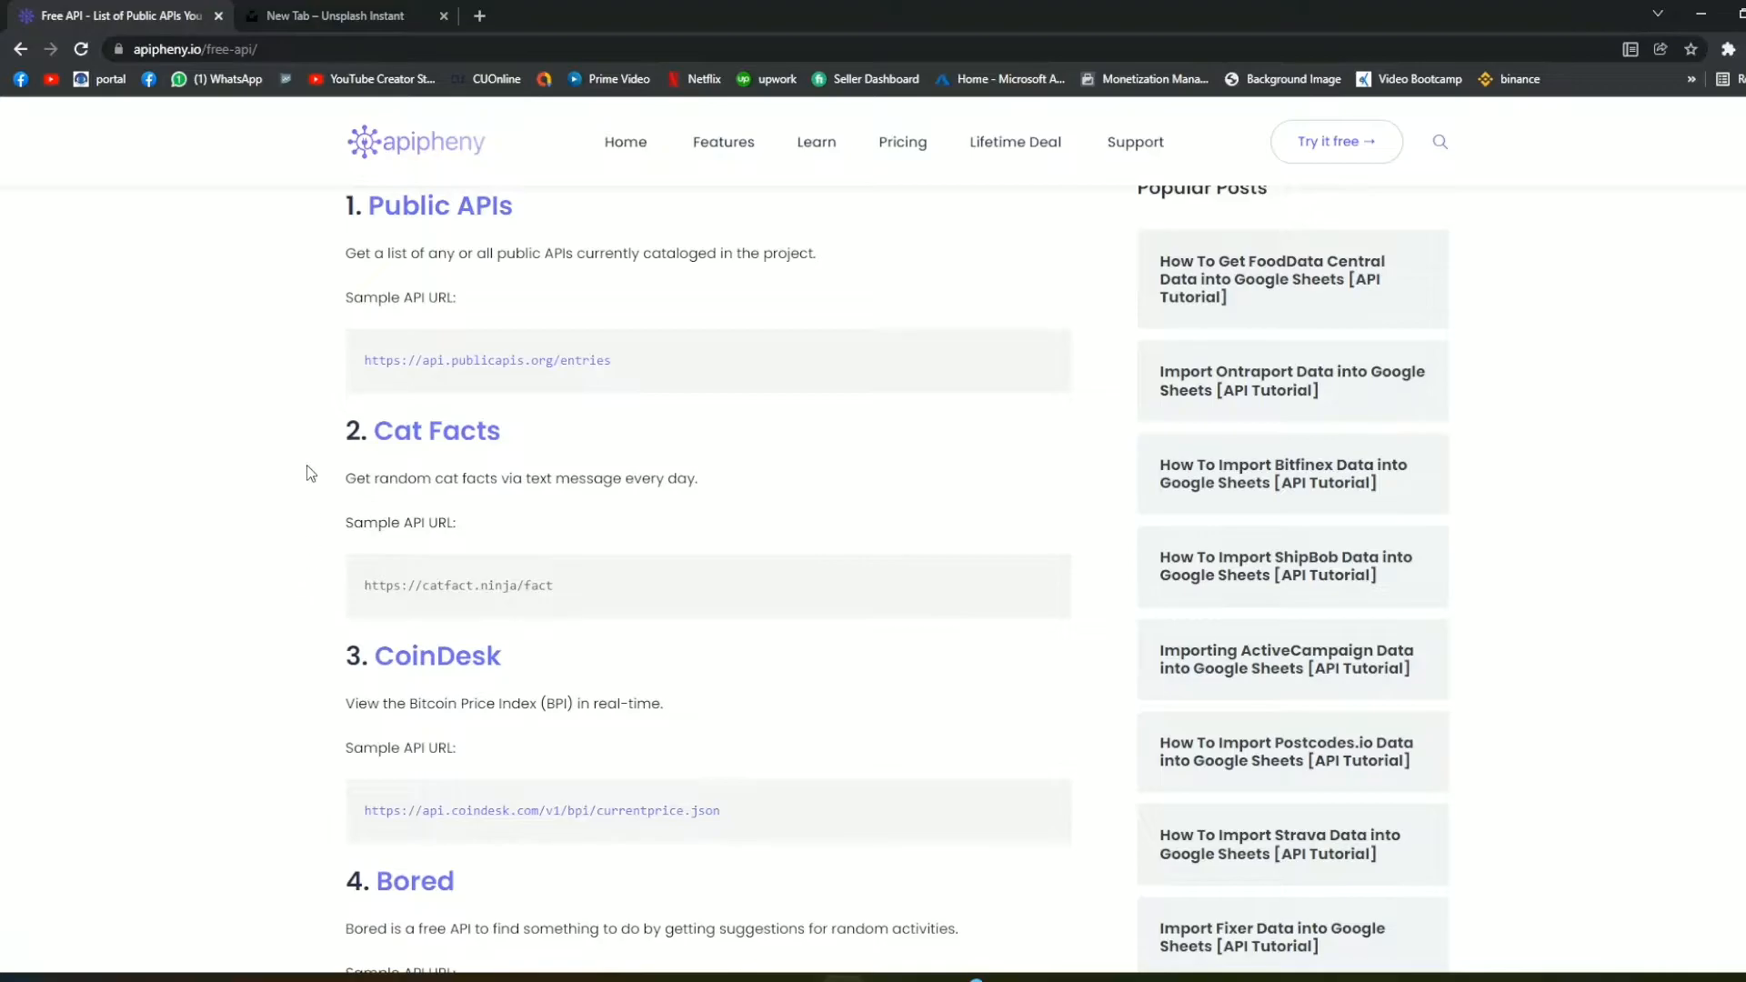
mouse_move(349, 425)
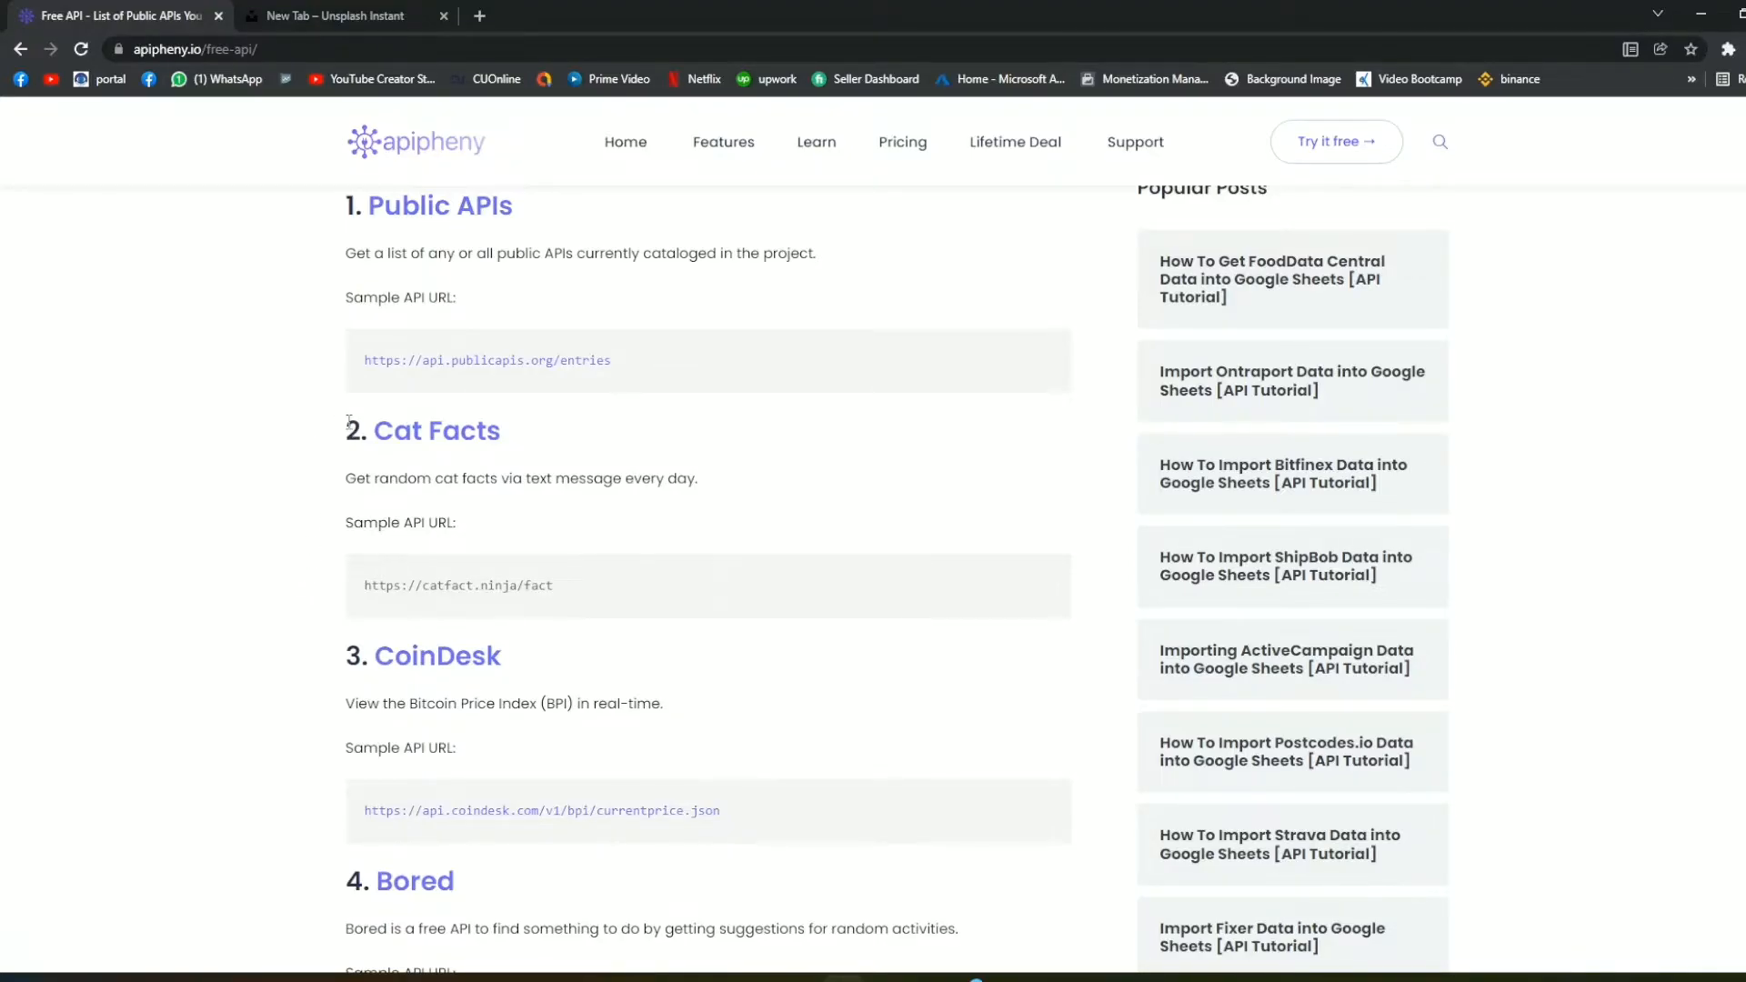
left_click_drag(371, 430, 553, 584)
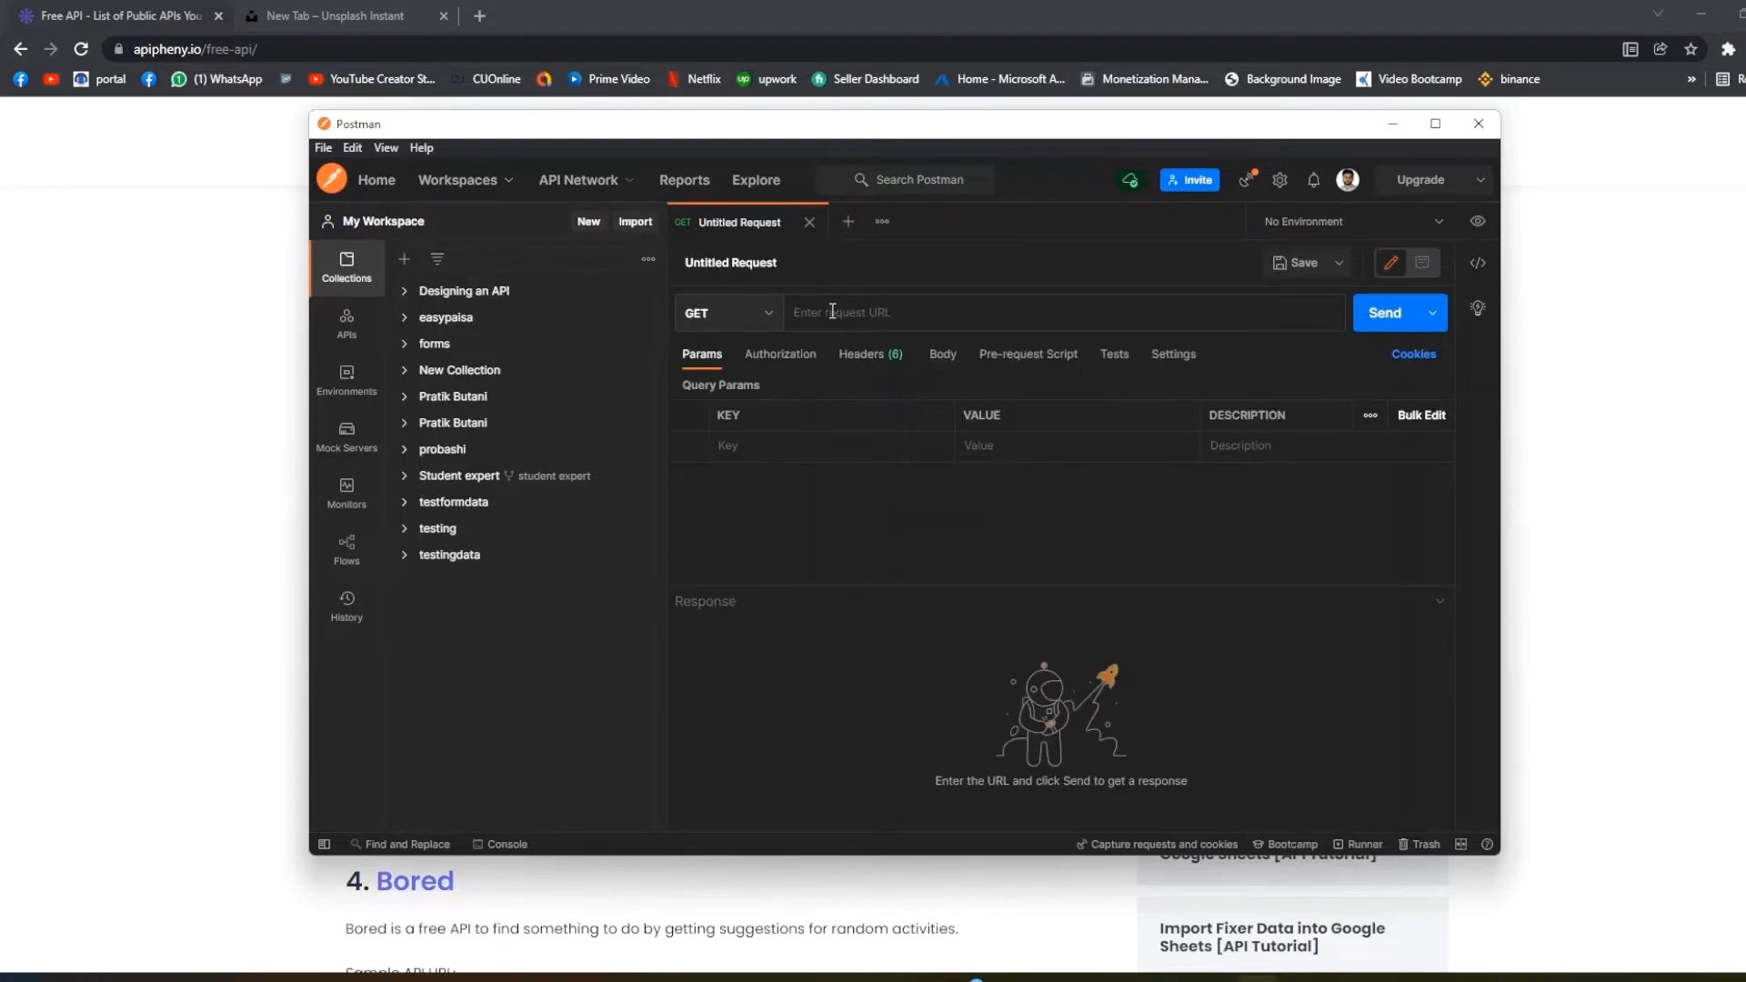
type("https://catfact.ninja/fact")
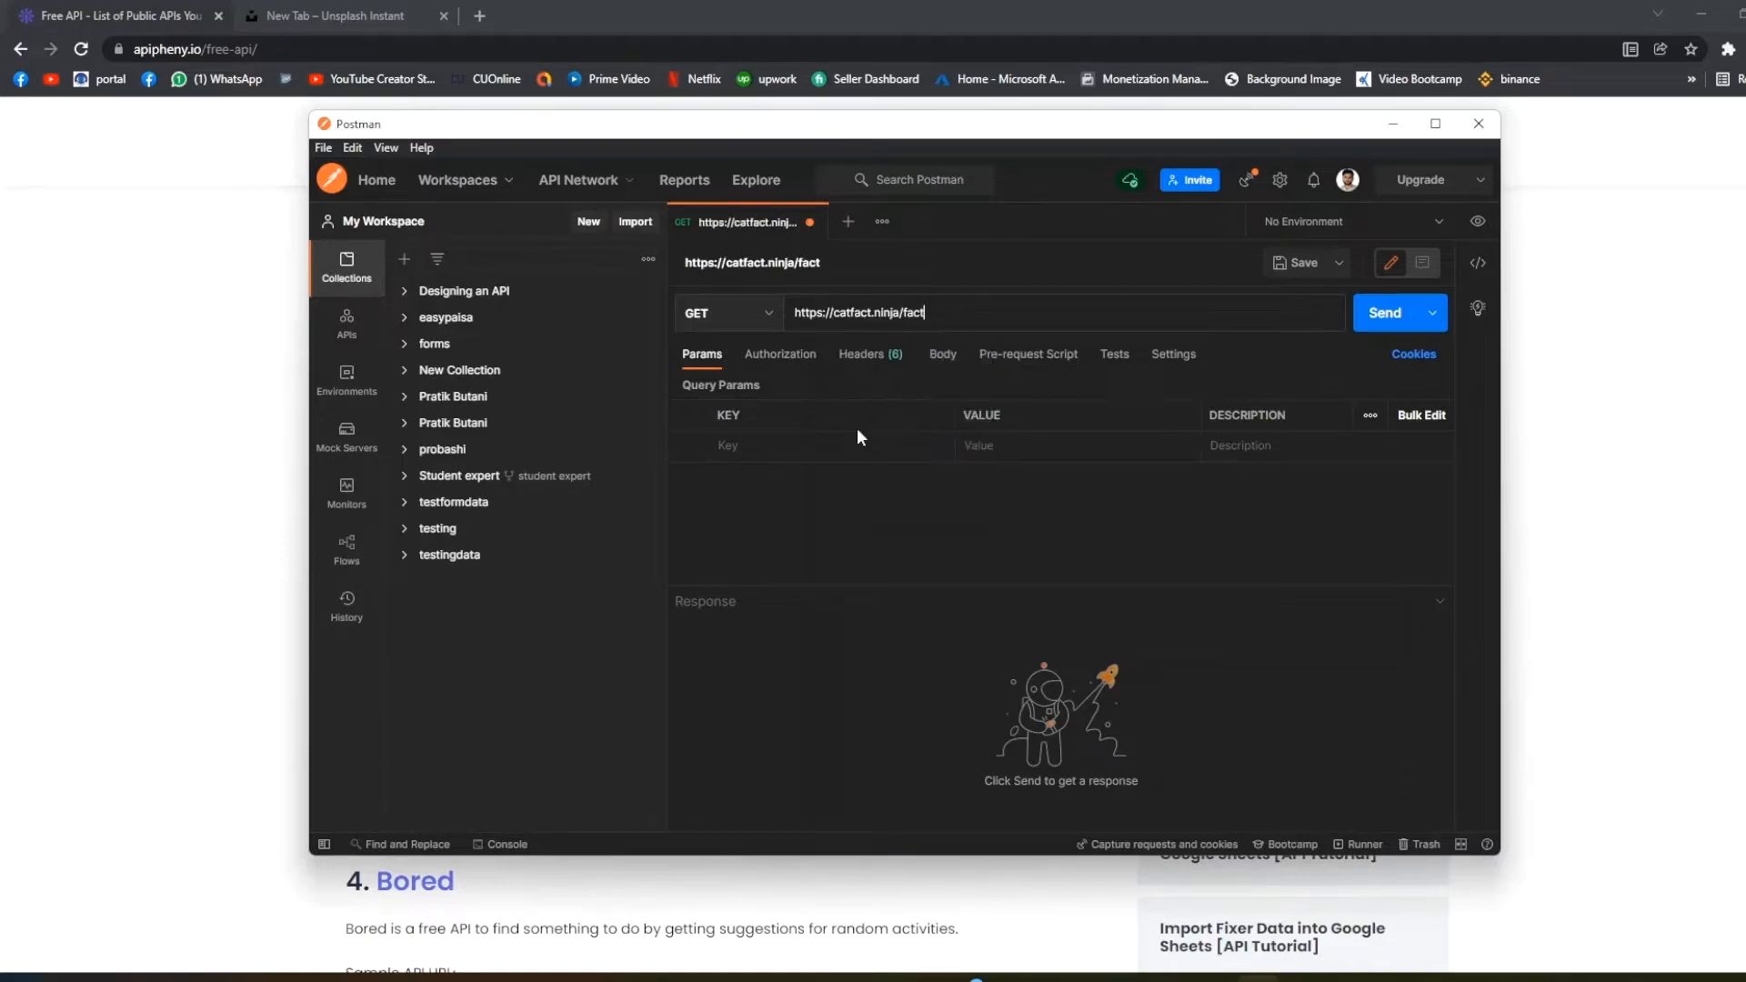
left_click(724, 313)
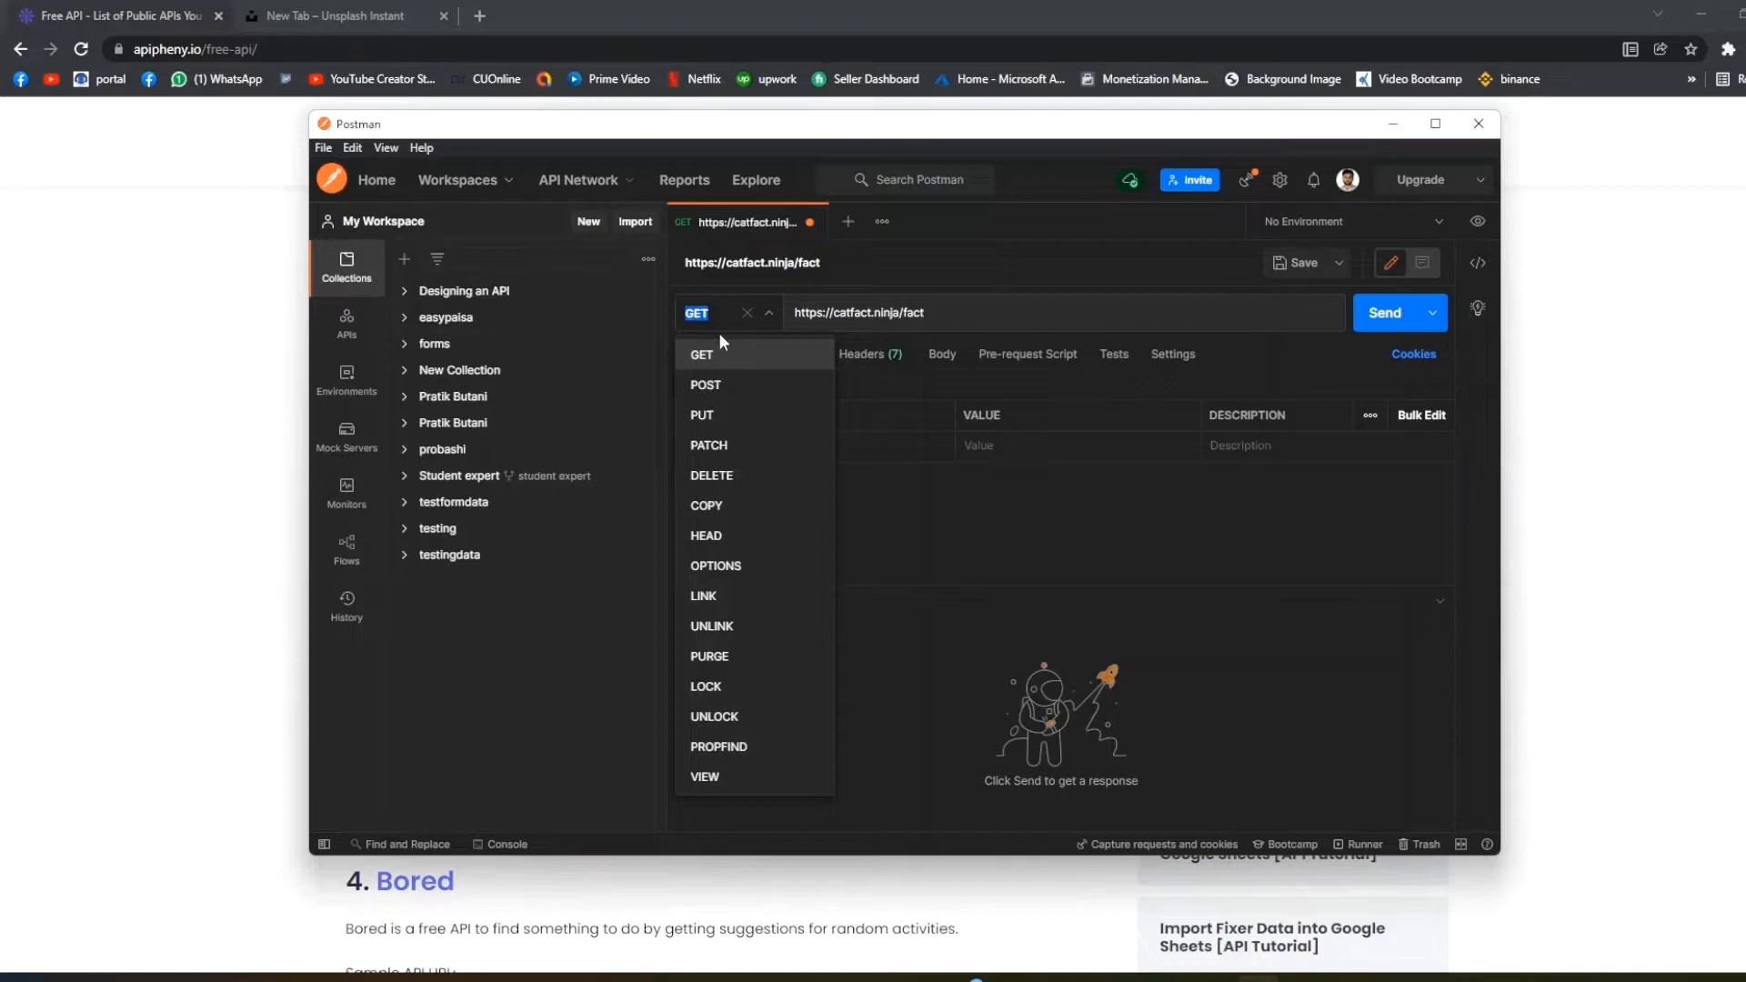
mouse_move(740, 380)
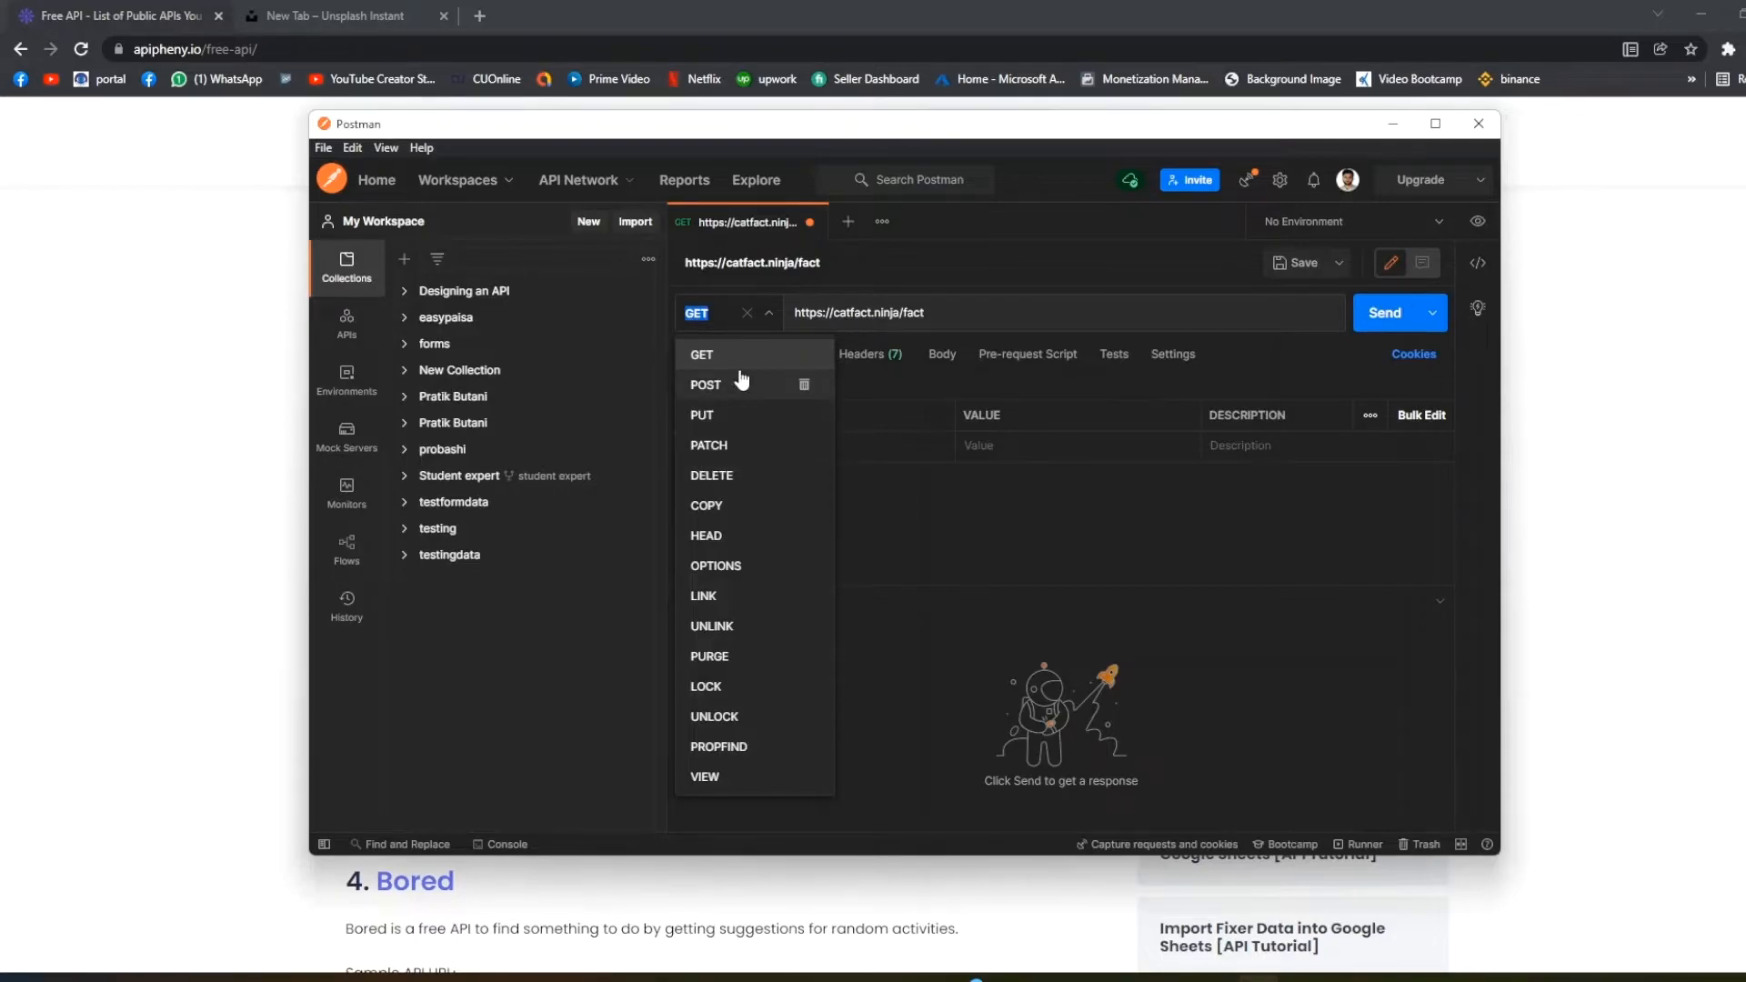
mouse_move(749, 491)
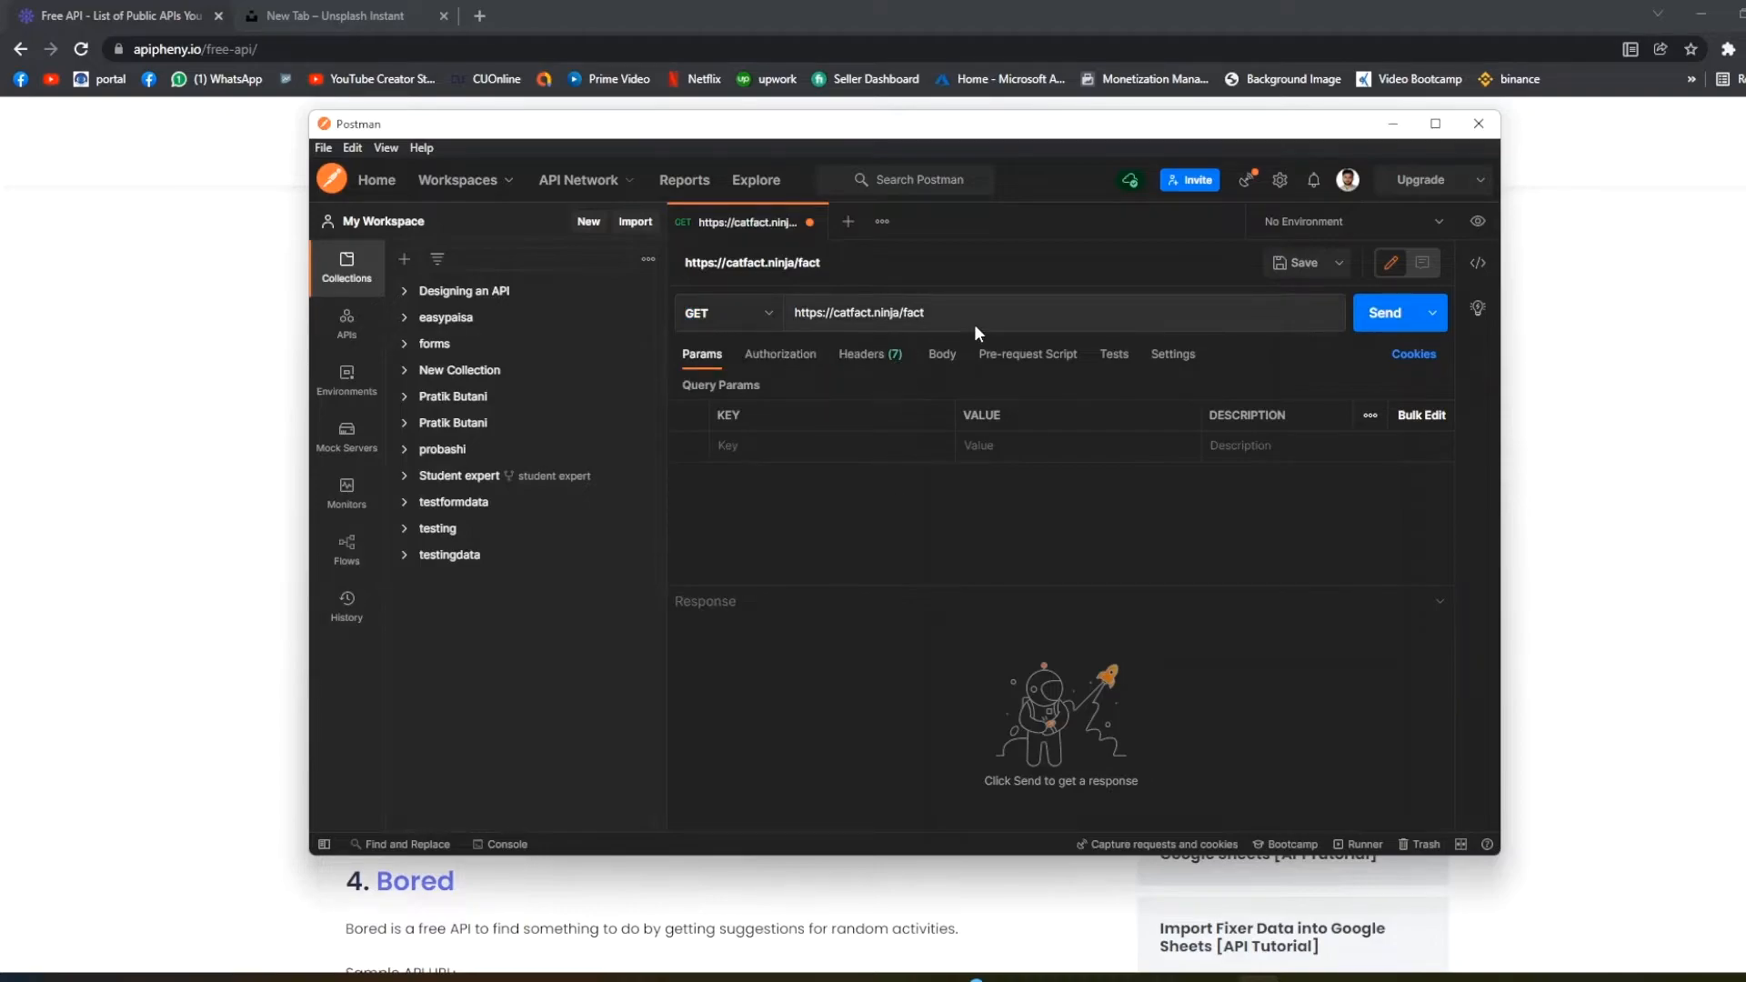
mouse_move(1259, 362)
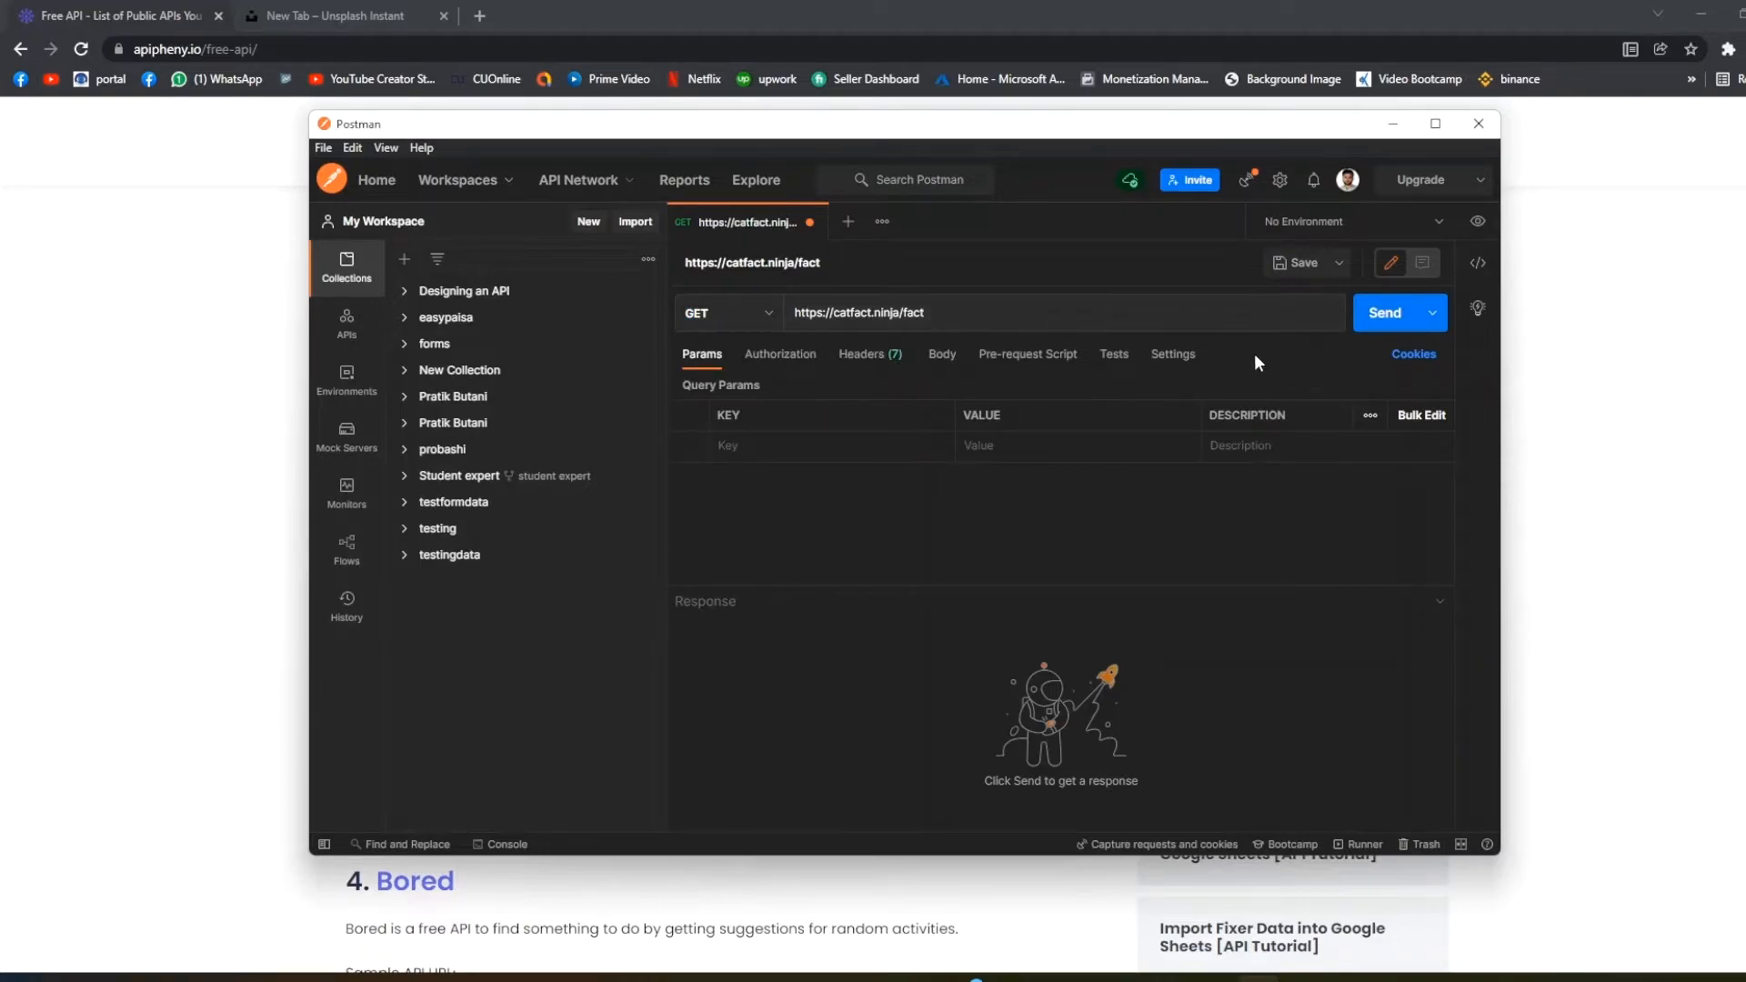
Step: Send the request and select the returned JSON cat fact in the 200 OK response
left_click(1390, 313)
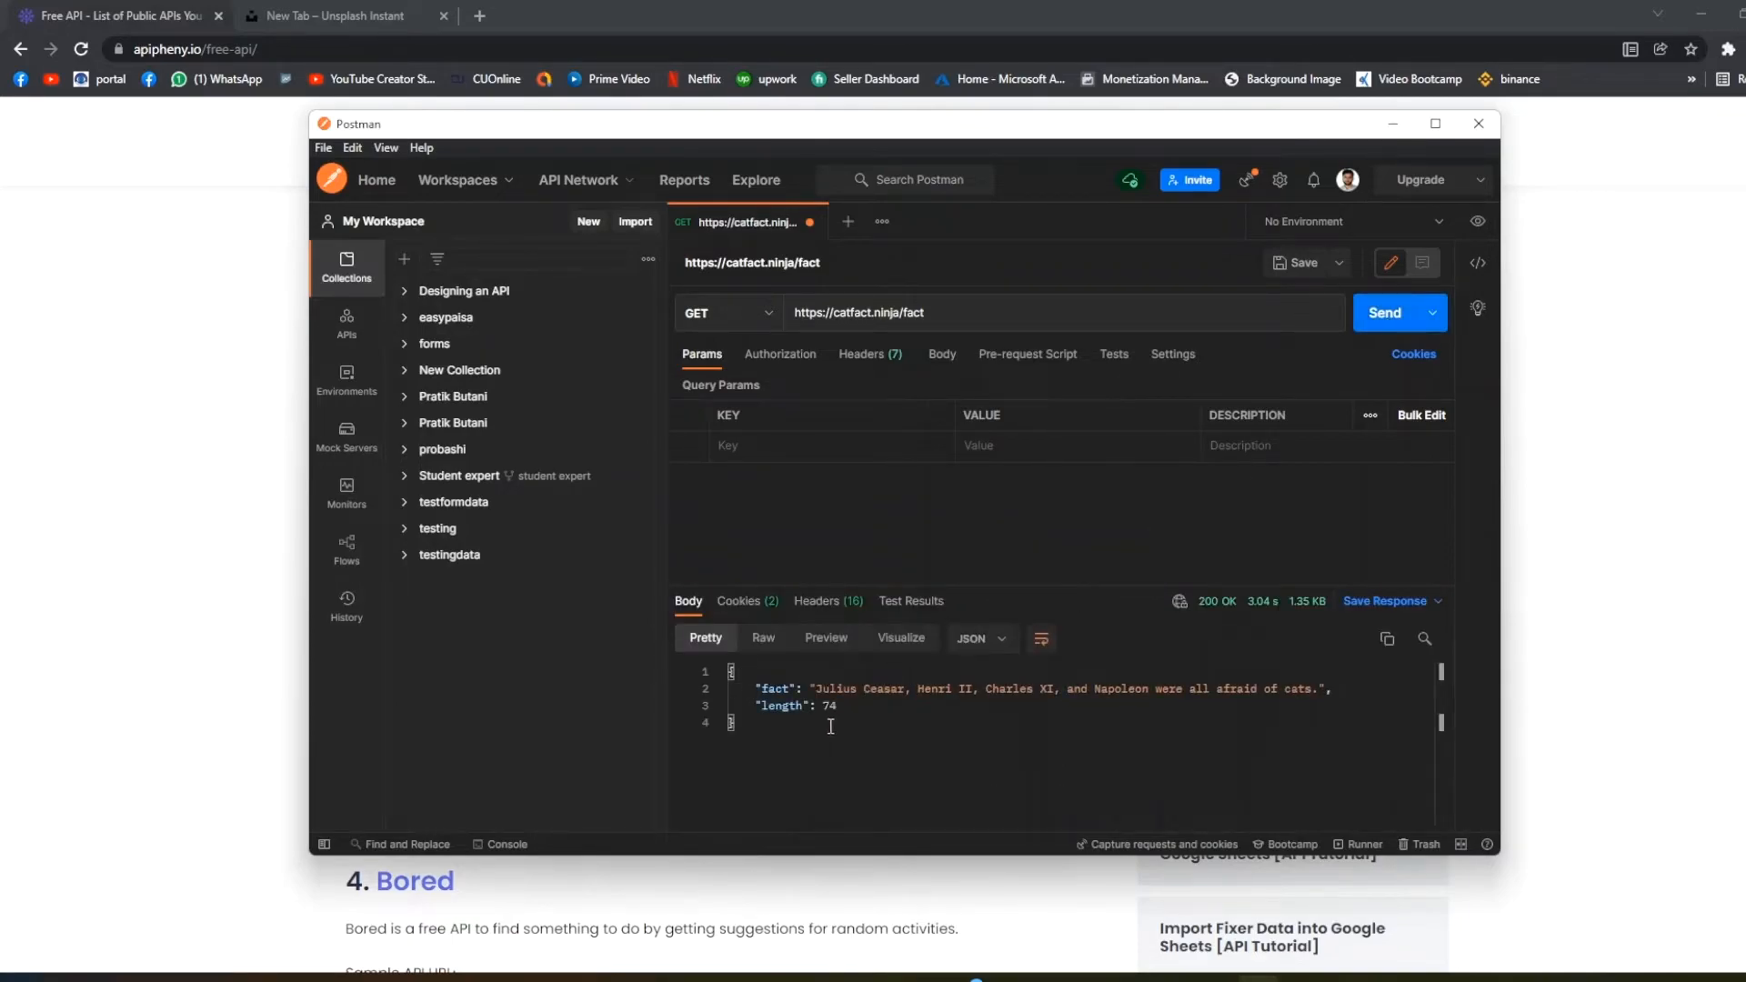
double_click(775, 687)
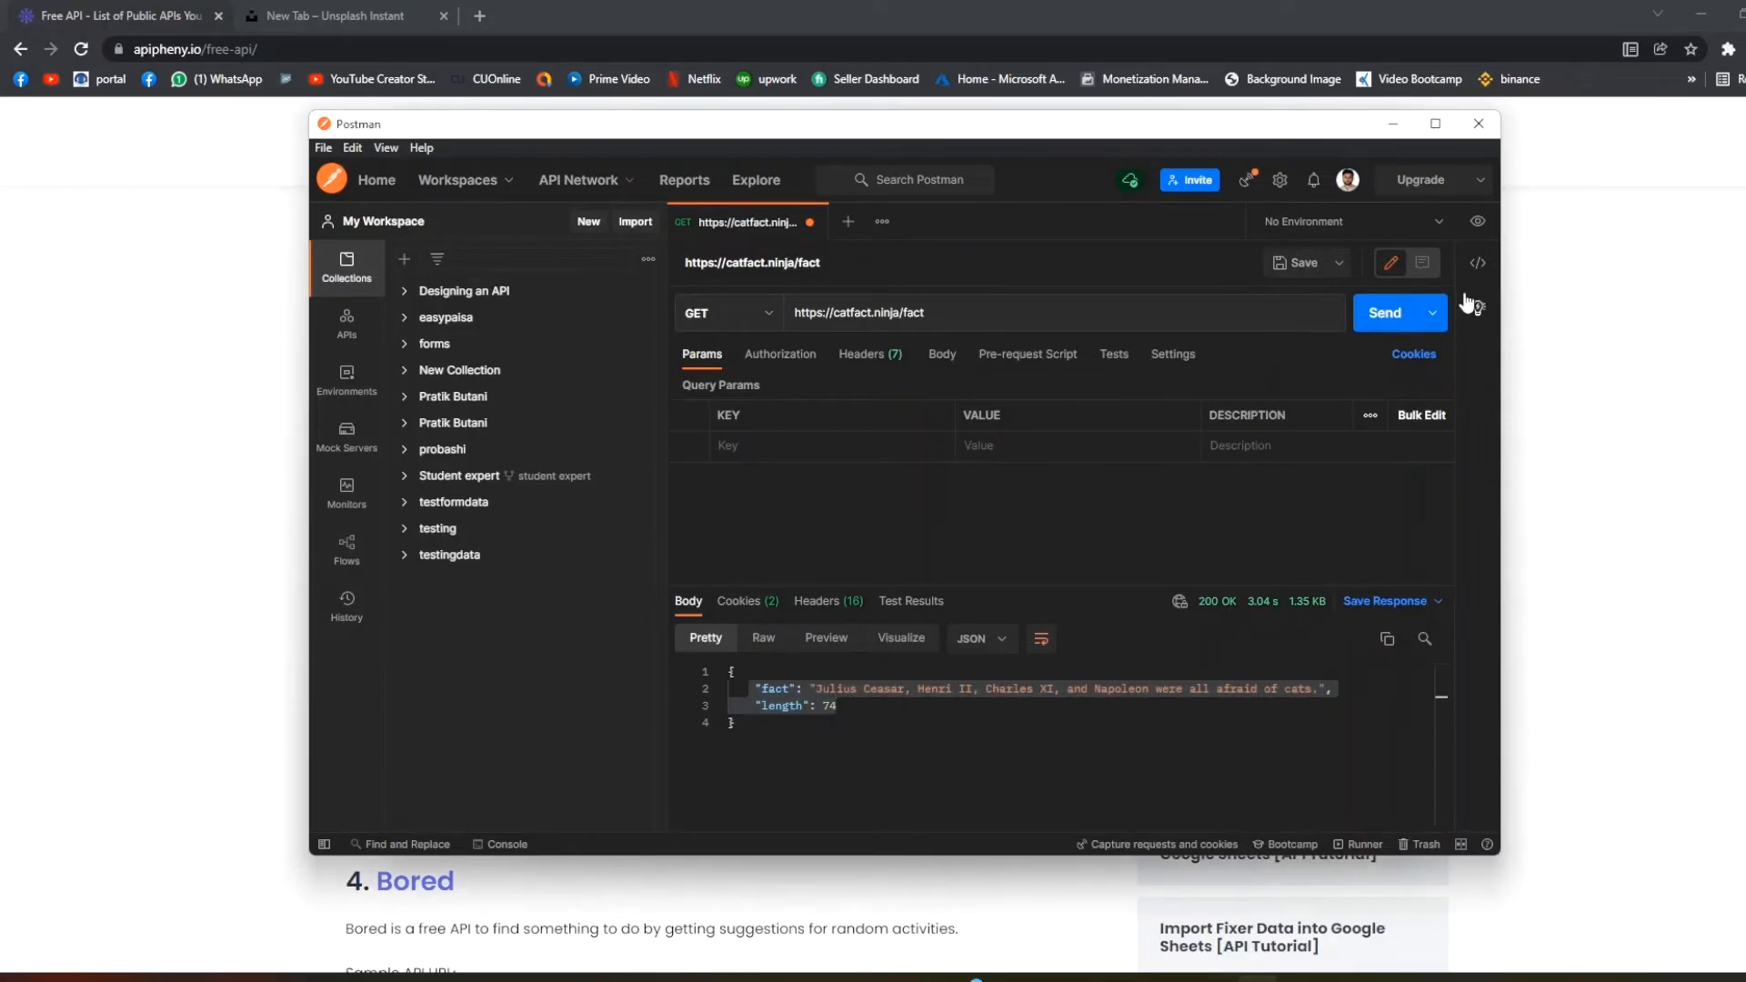
Step: Show the generated Dart http code snippet for the cat-facts GET request
left_click(1477, 262)
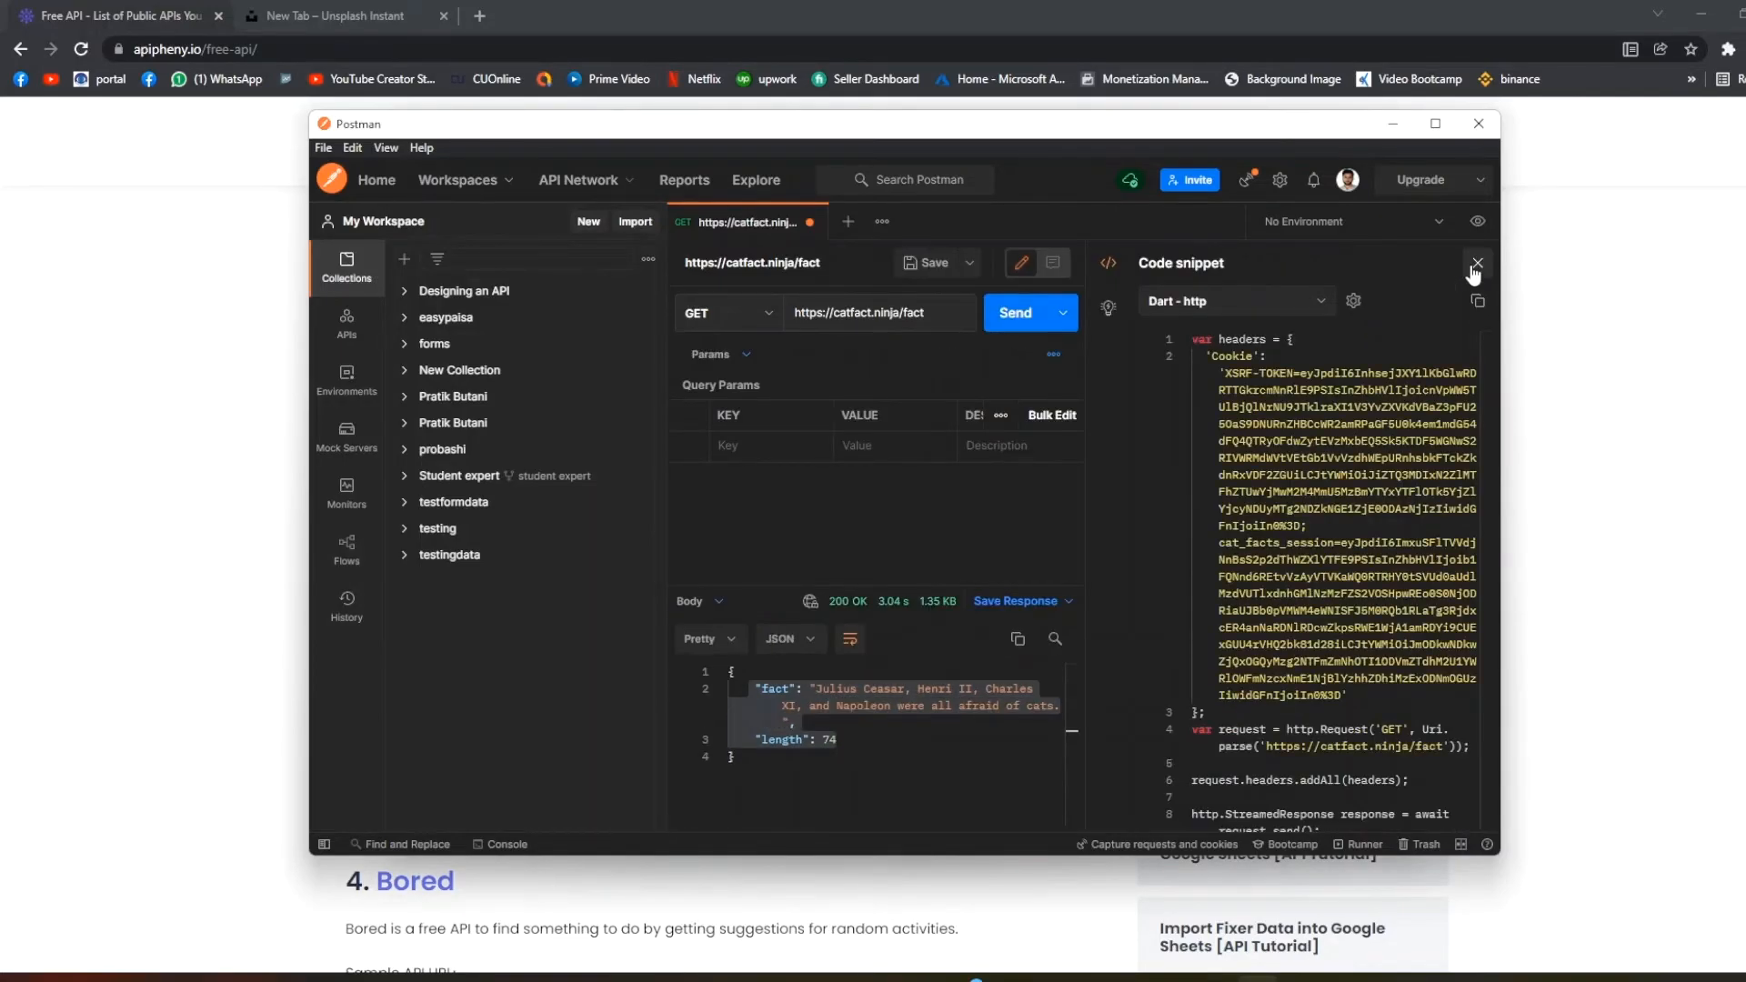
scroll("down", 3)
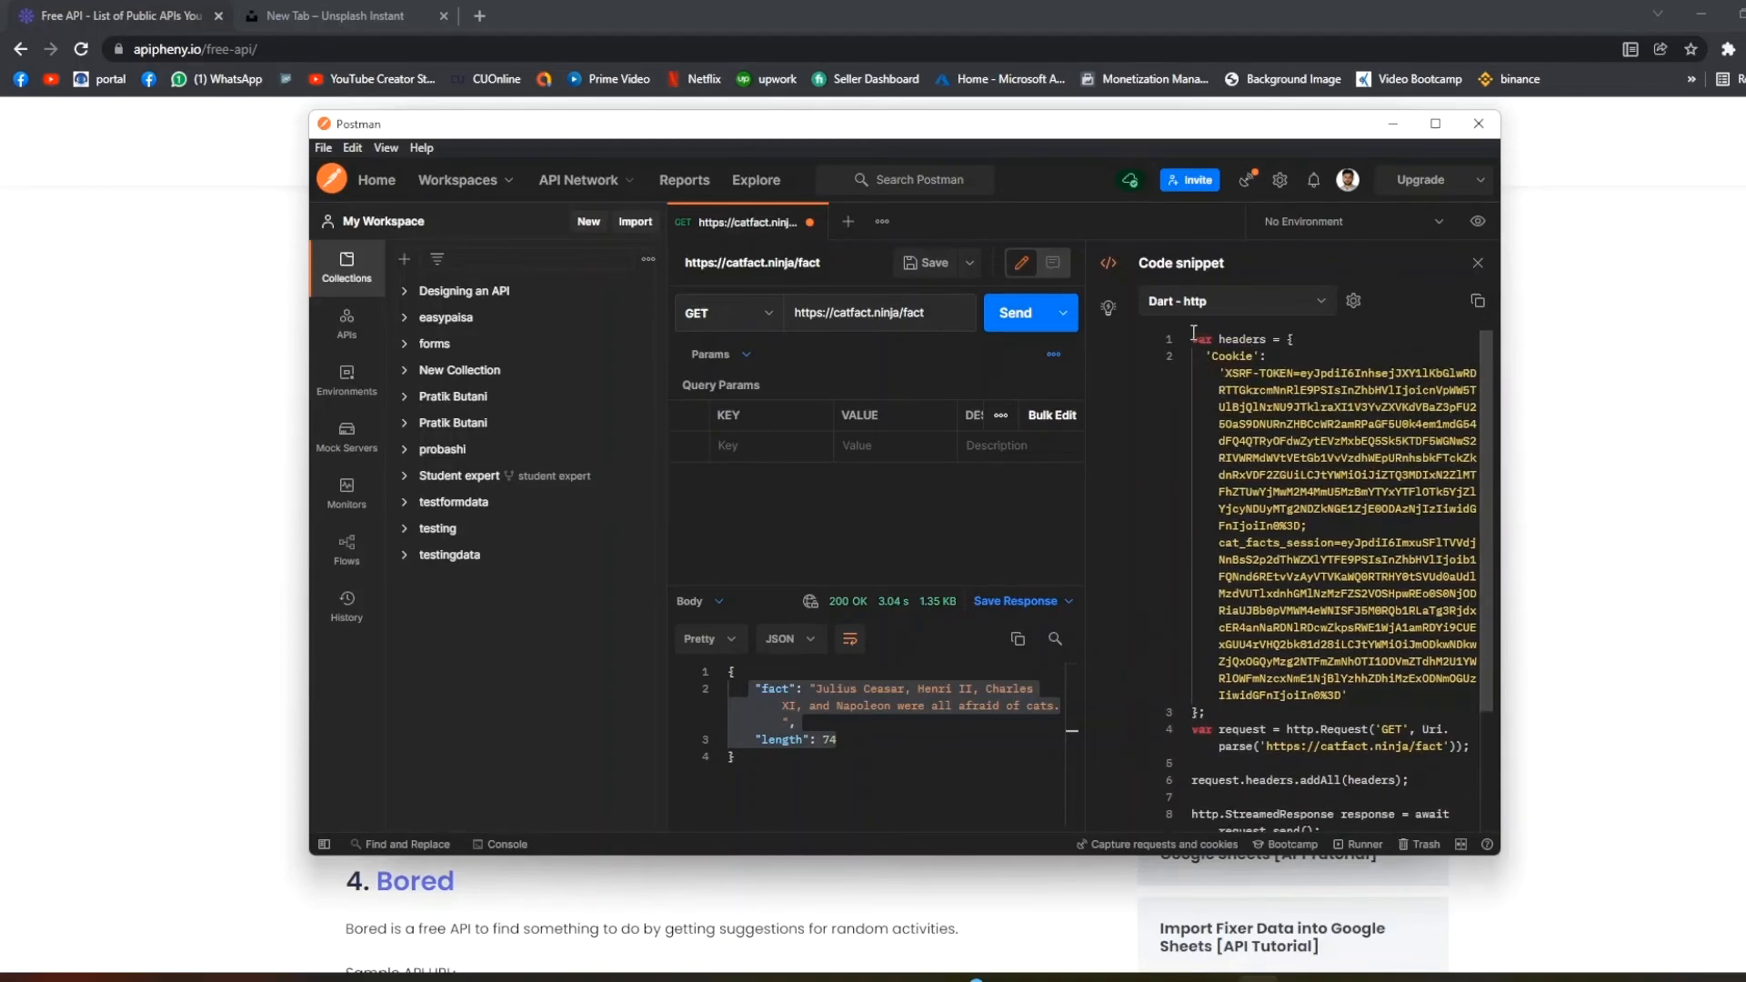
scroll("down", 3)
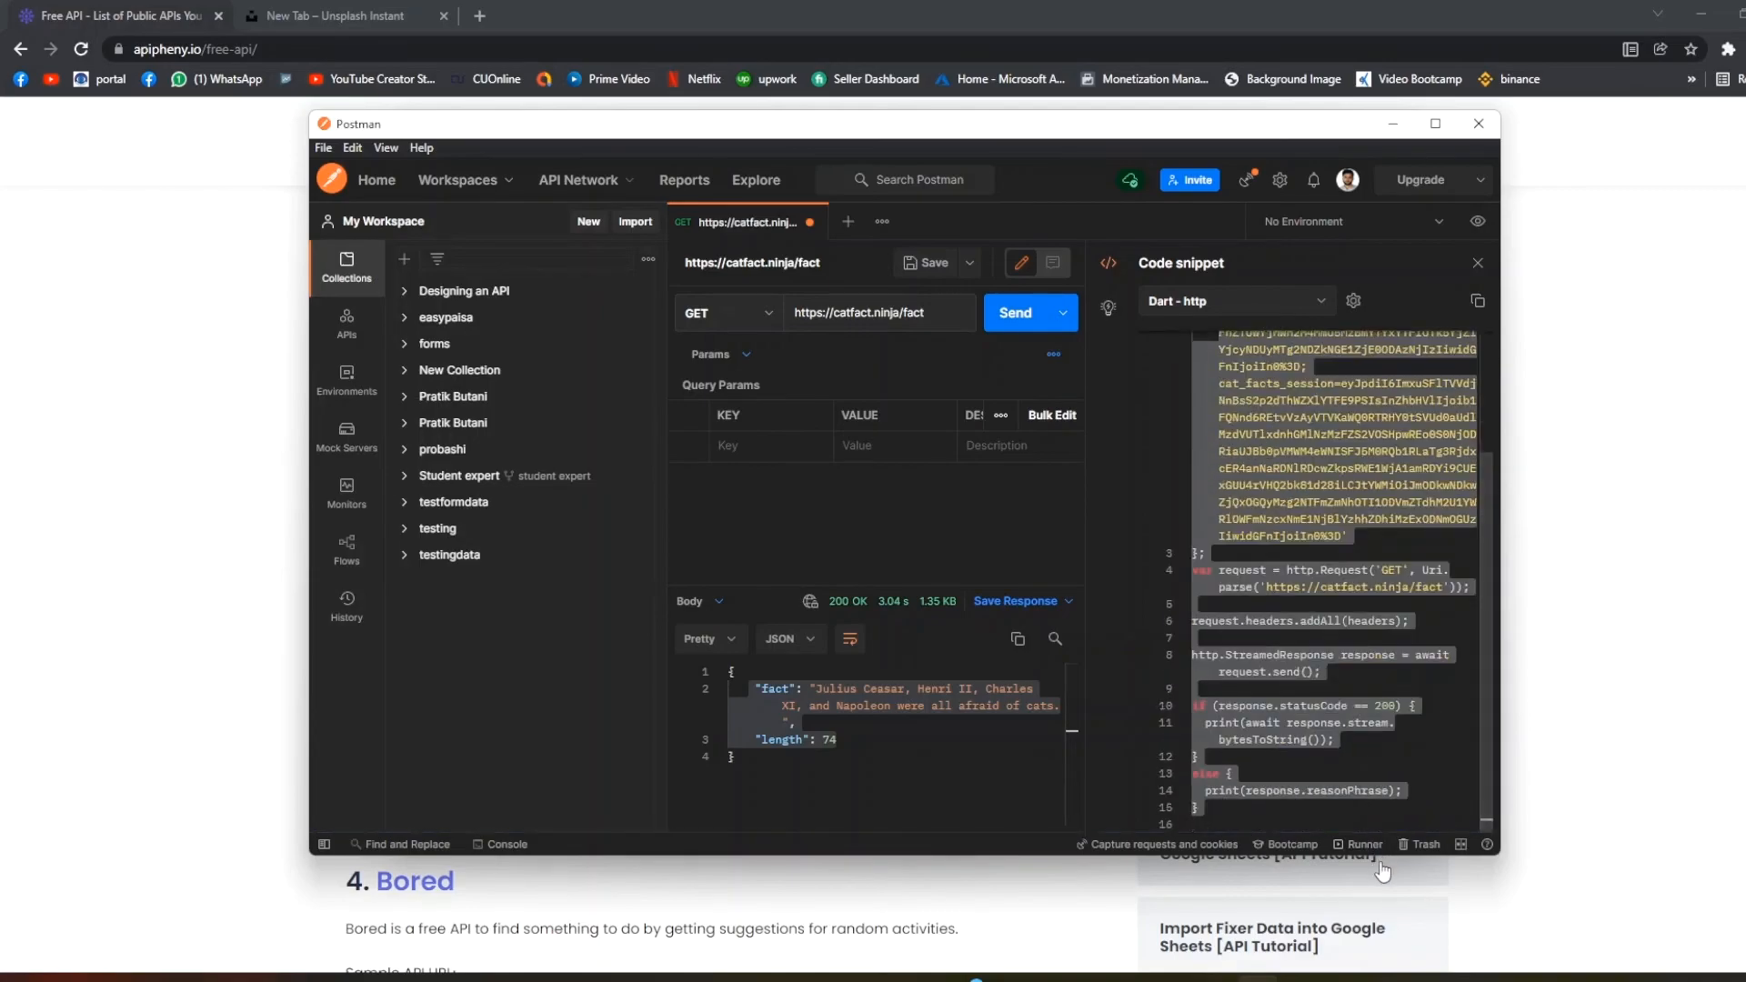